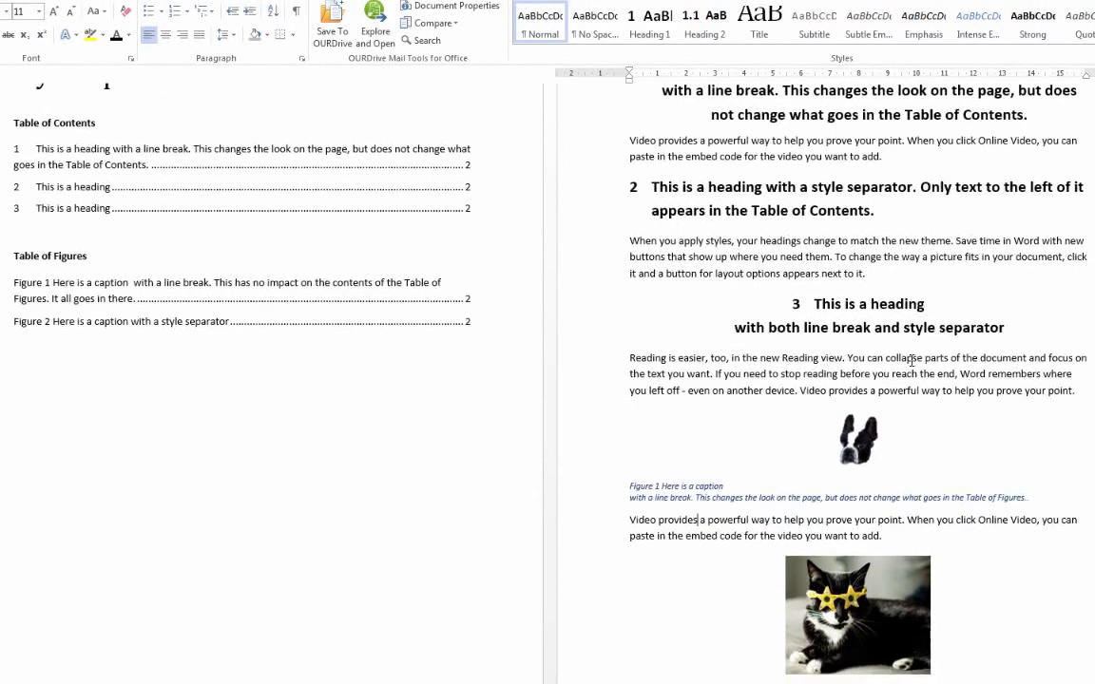
- Select the first caption's text after the line break, then scroll through both figure captions
scroll("down", 3)
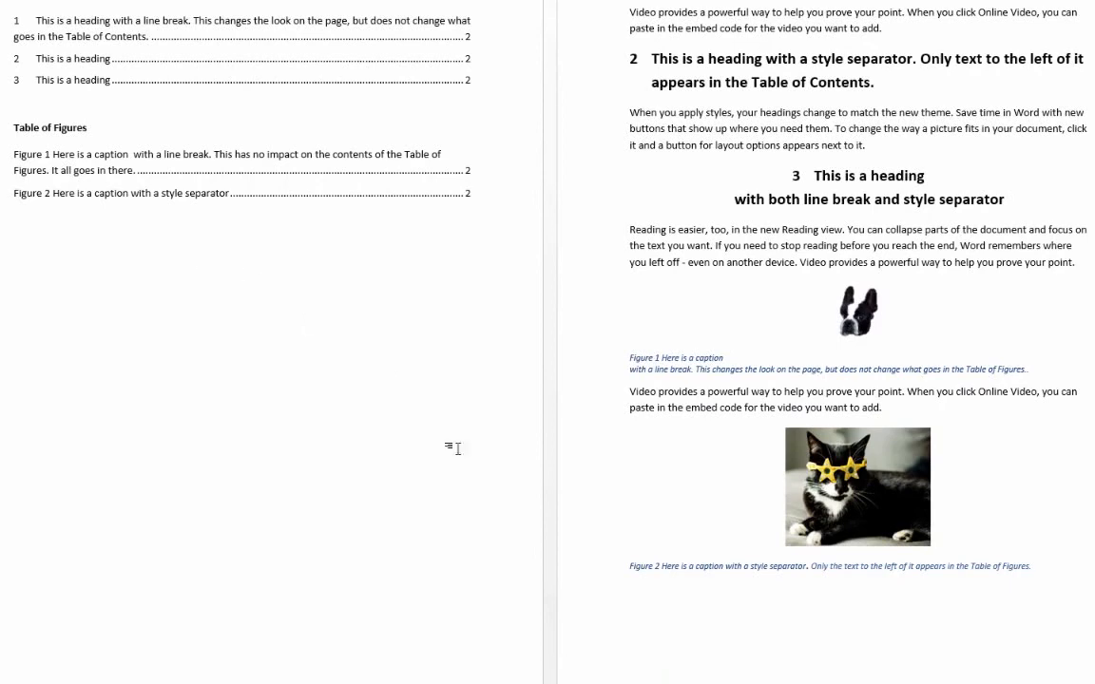
mouse_move(757, 573)
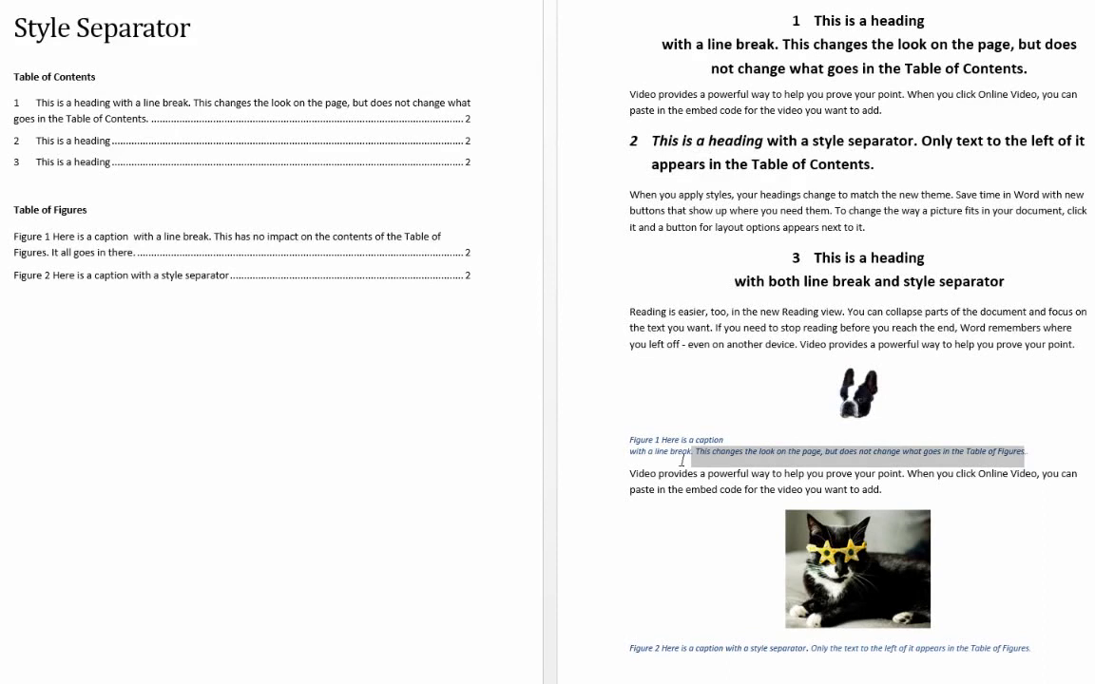
left_click_drag(694, 450, 1026, 451)
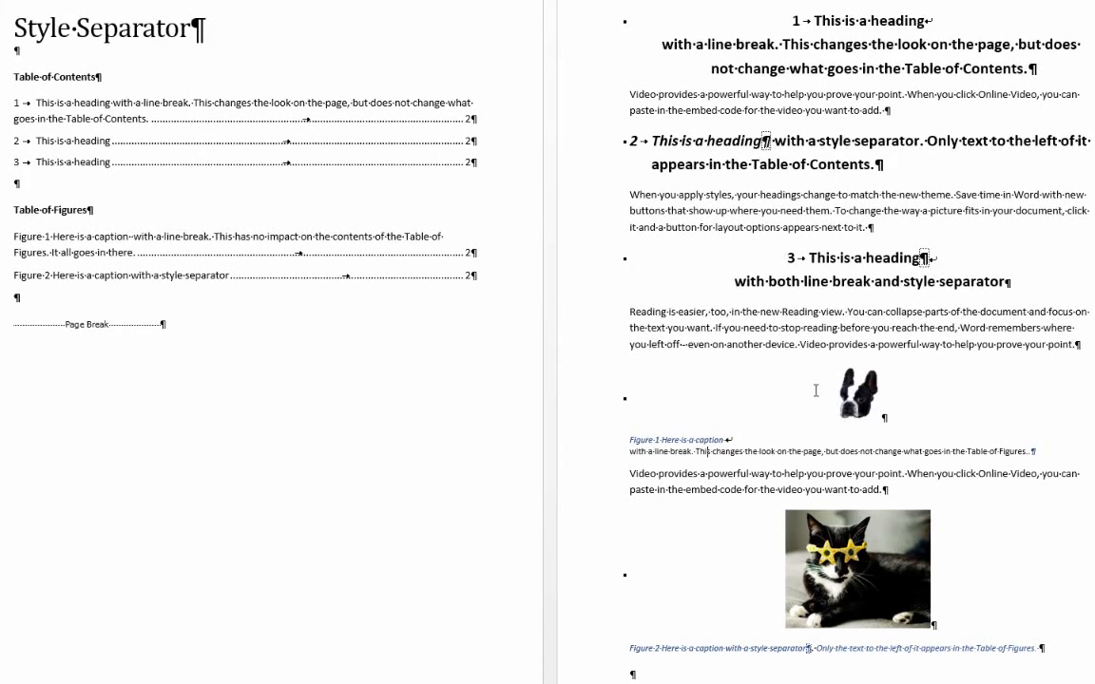
scroll("down", 3)
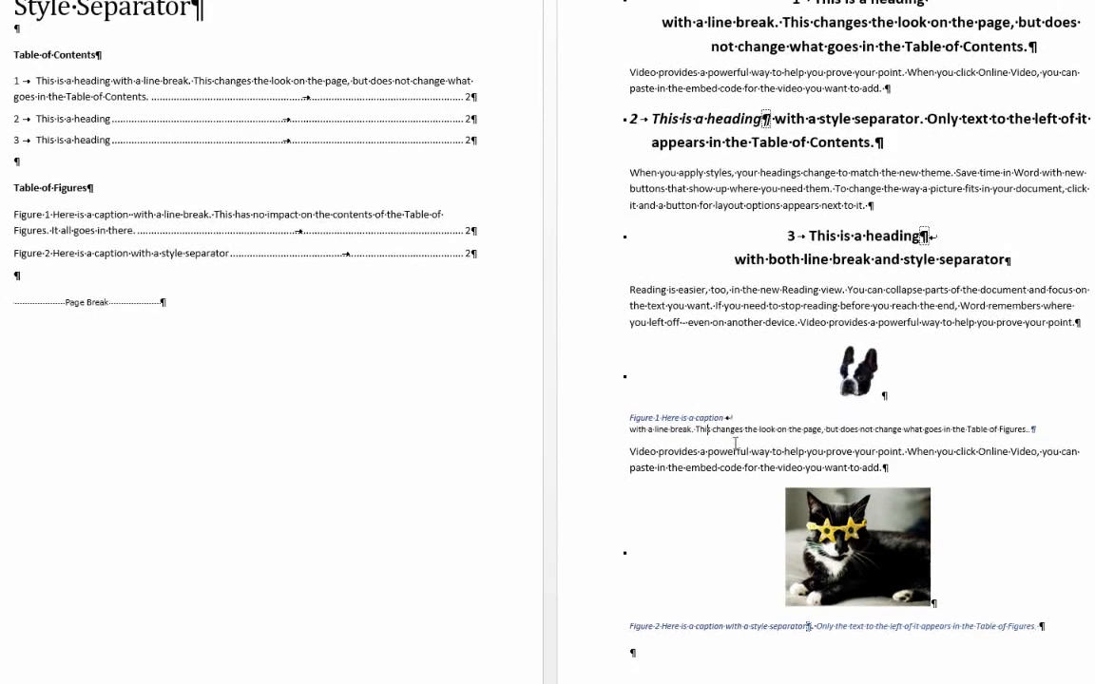
scroll("down", 3)
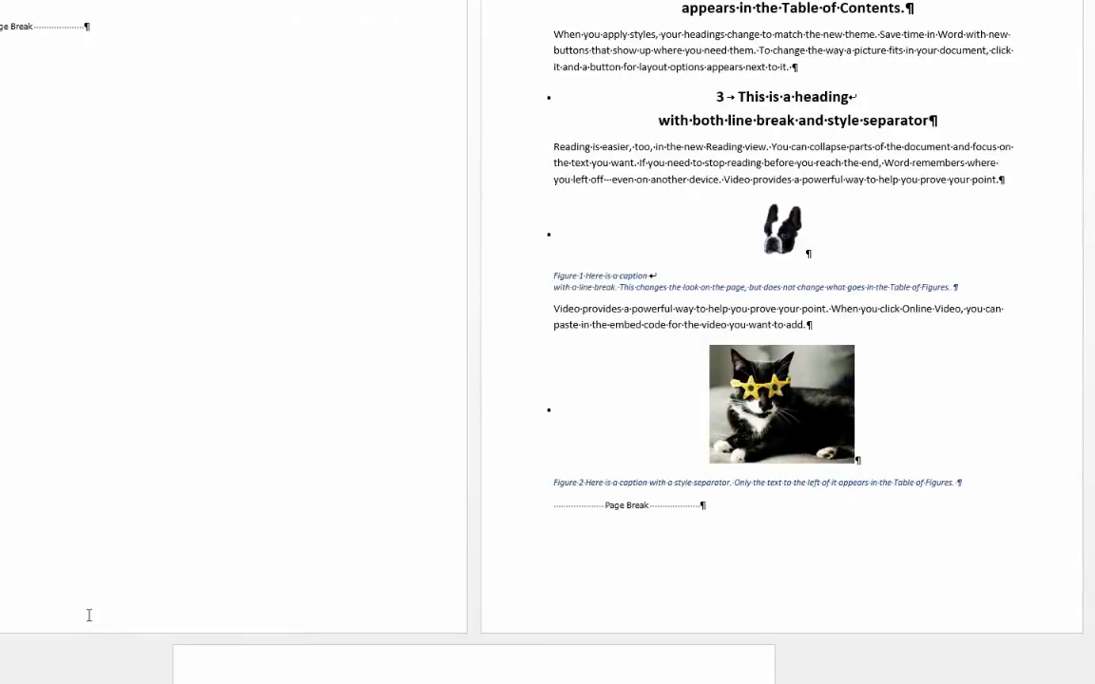
- Scroll down the document to heading 2 and its 'style separator.' sentence
scroll("down", 3)
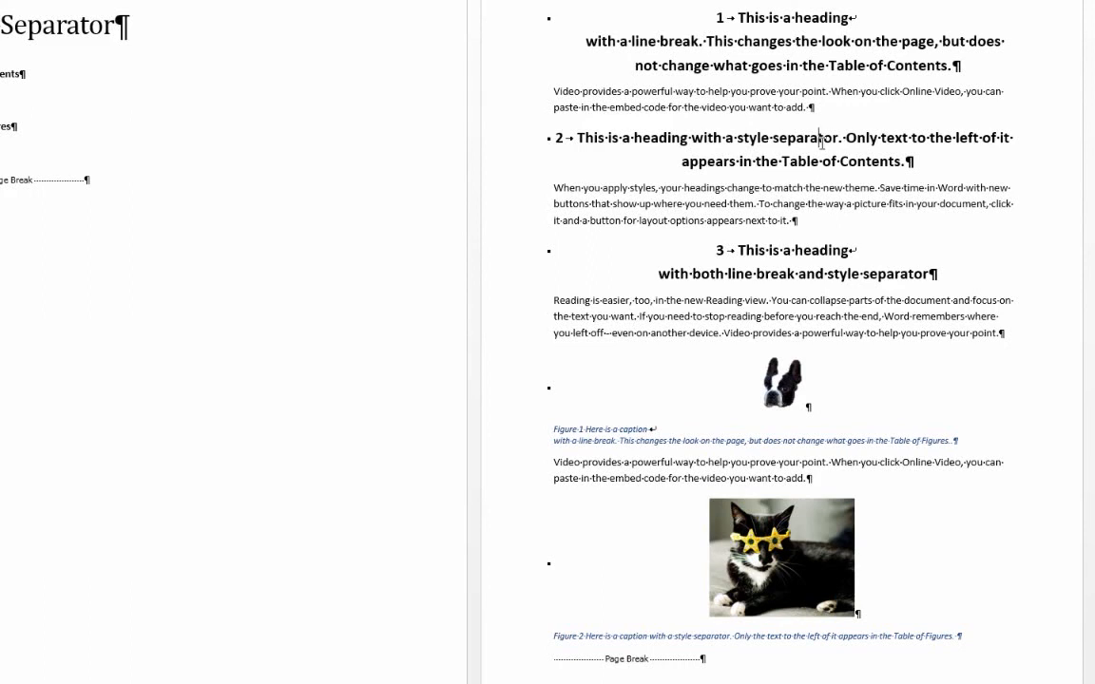
scroll("down", 3)
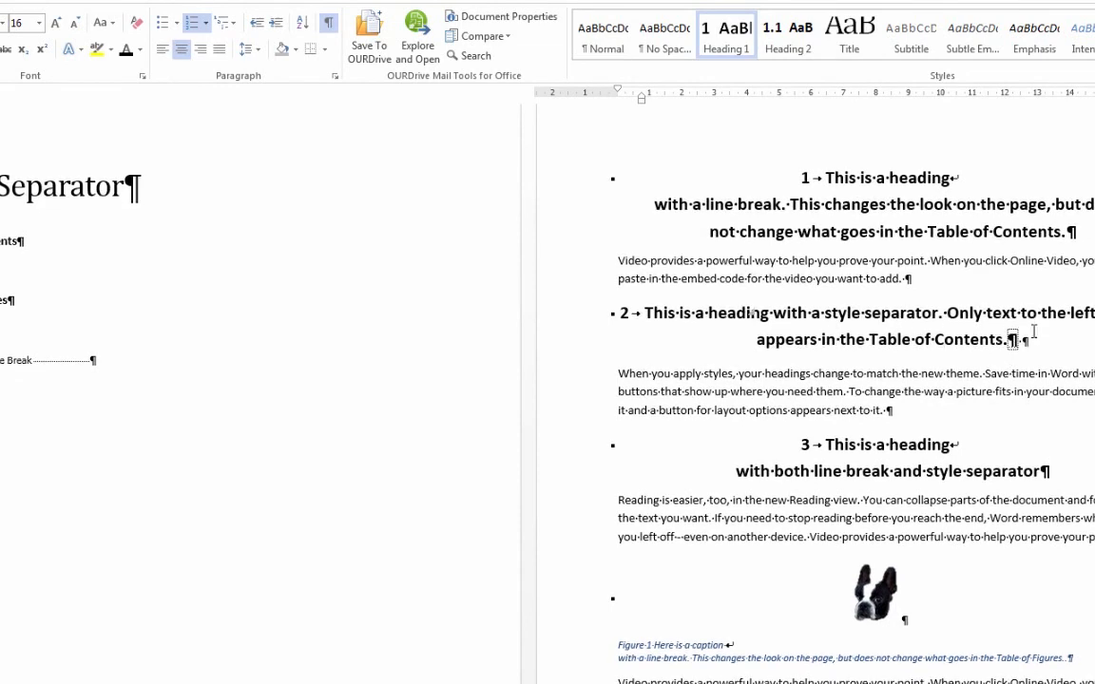
mouse_move(1014, 347)
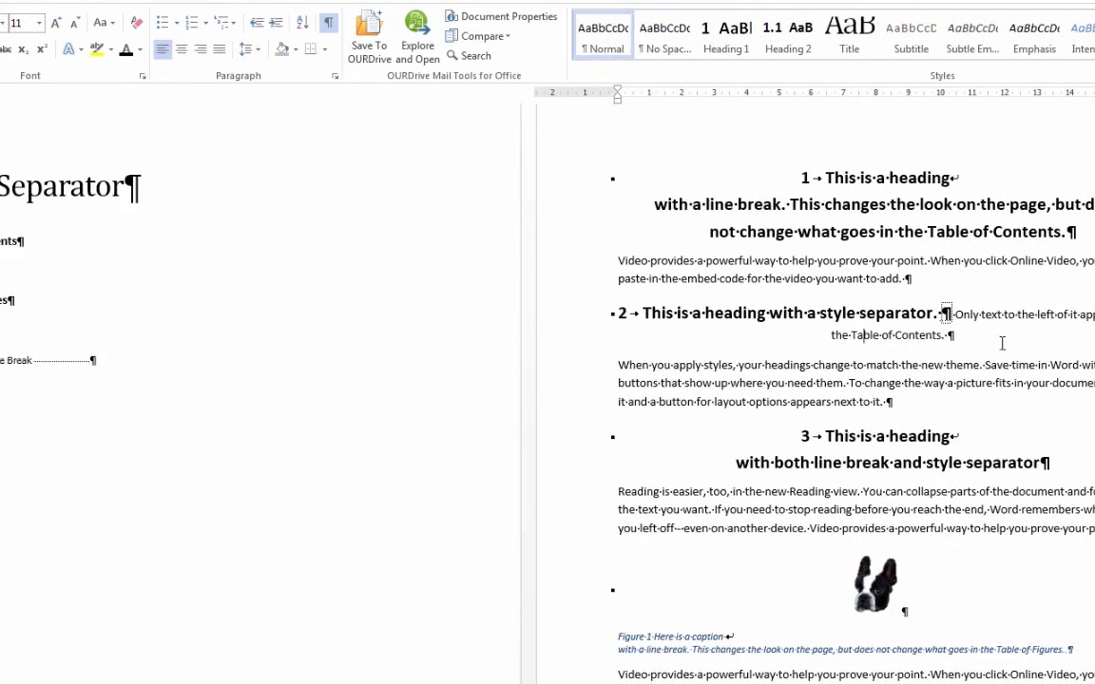
- Select heading 2's sentence that follows the style separator
left_click_drag(951, 315, 950, 335)
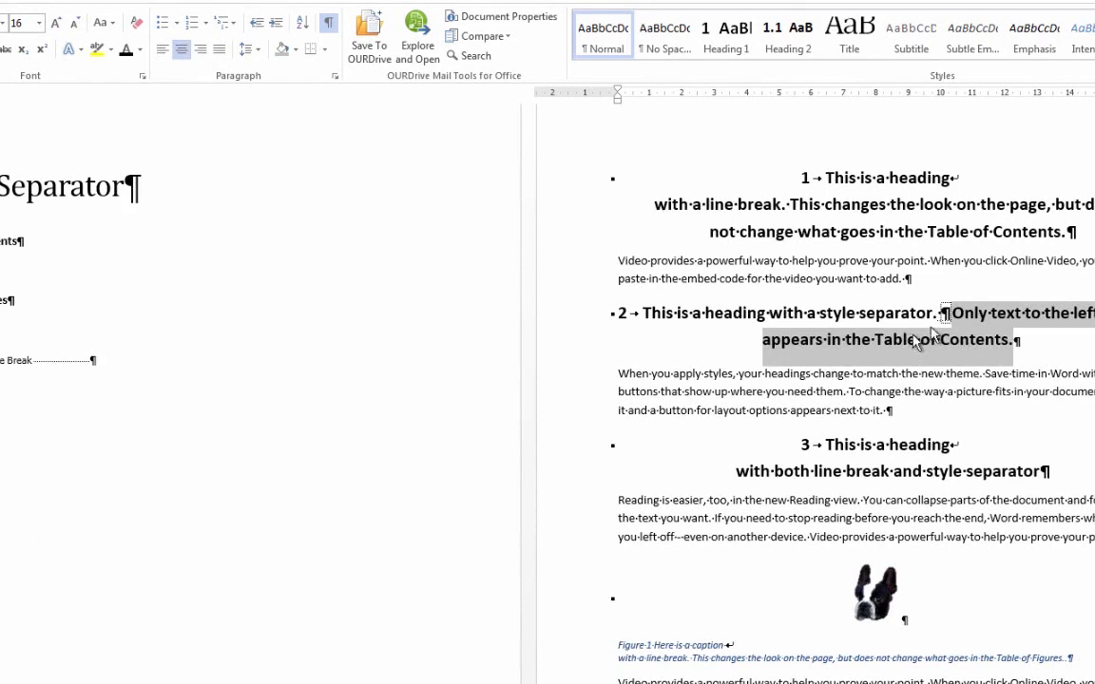
mouse_move(969, 346)
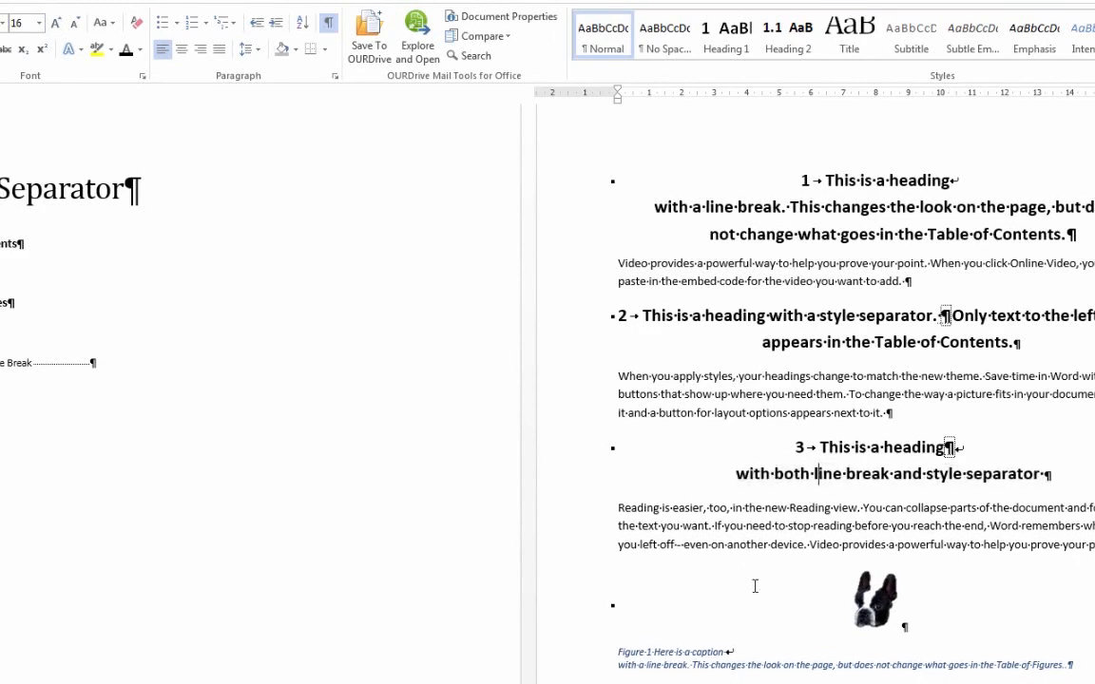
- Scroll down to the Figure 2 caption
scroll("down", 3)
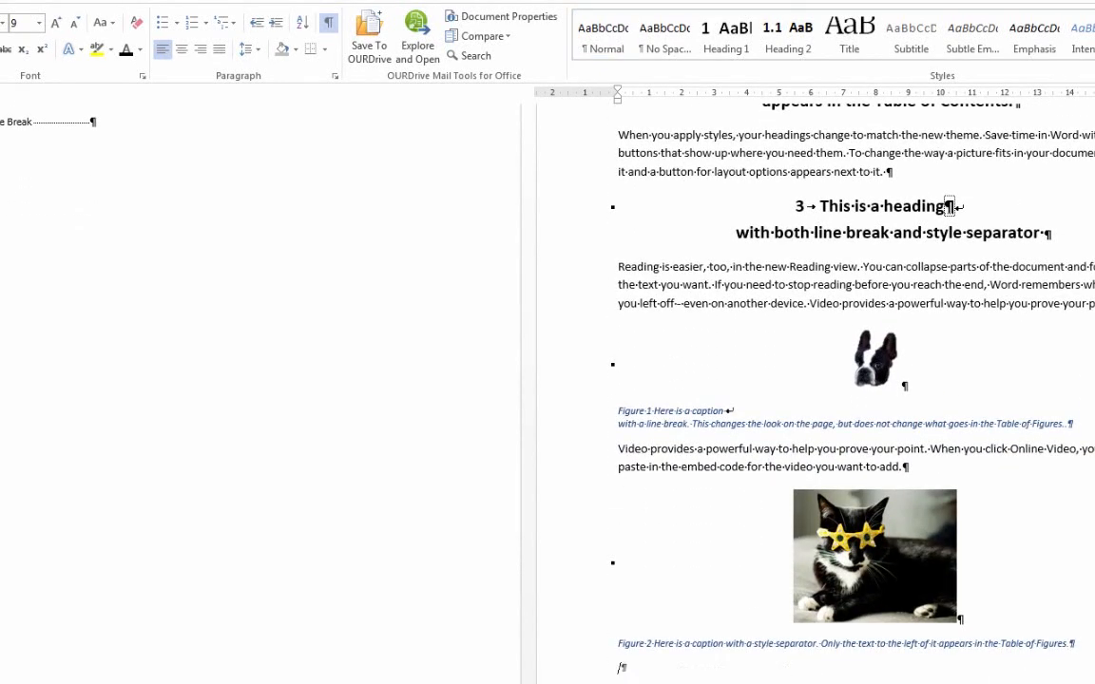
mouse_move(731, 644)
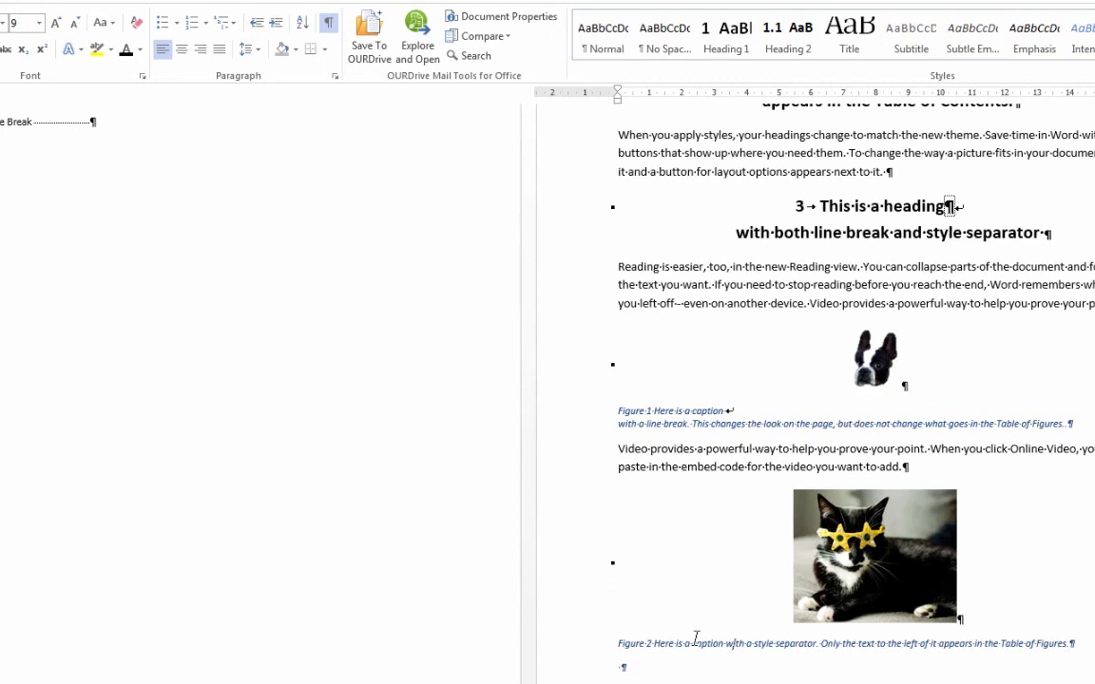
scroll("down", 3)
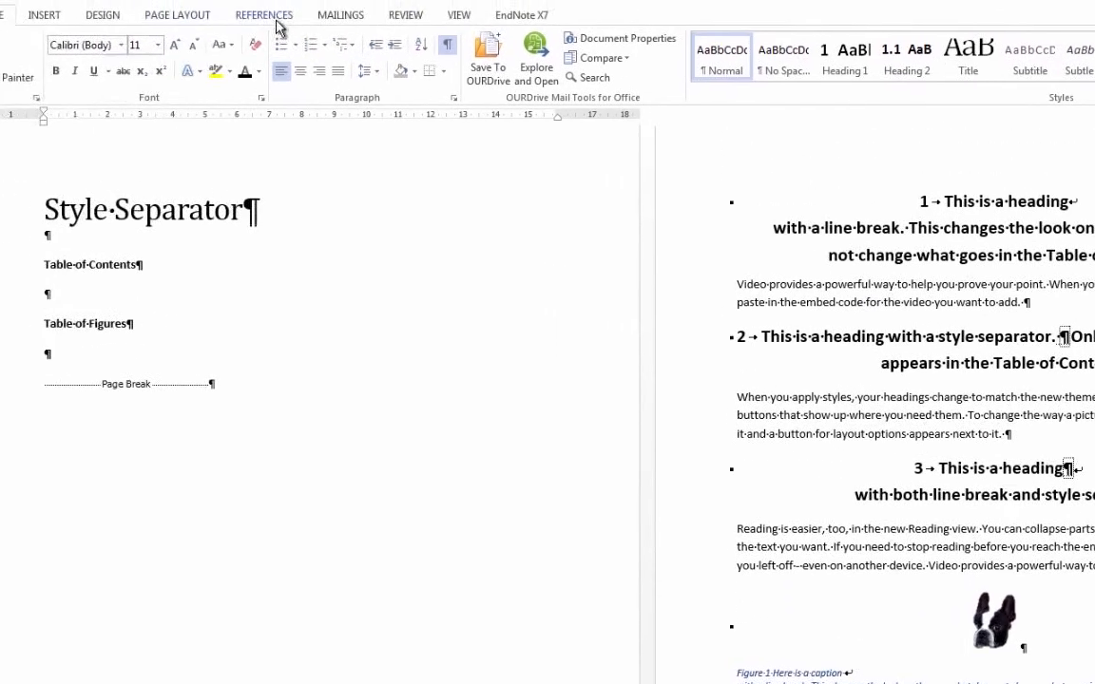
- Insert a table of contents and a table of figures under their first-page headings
left_click(263, 14)
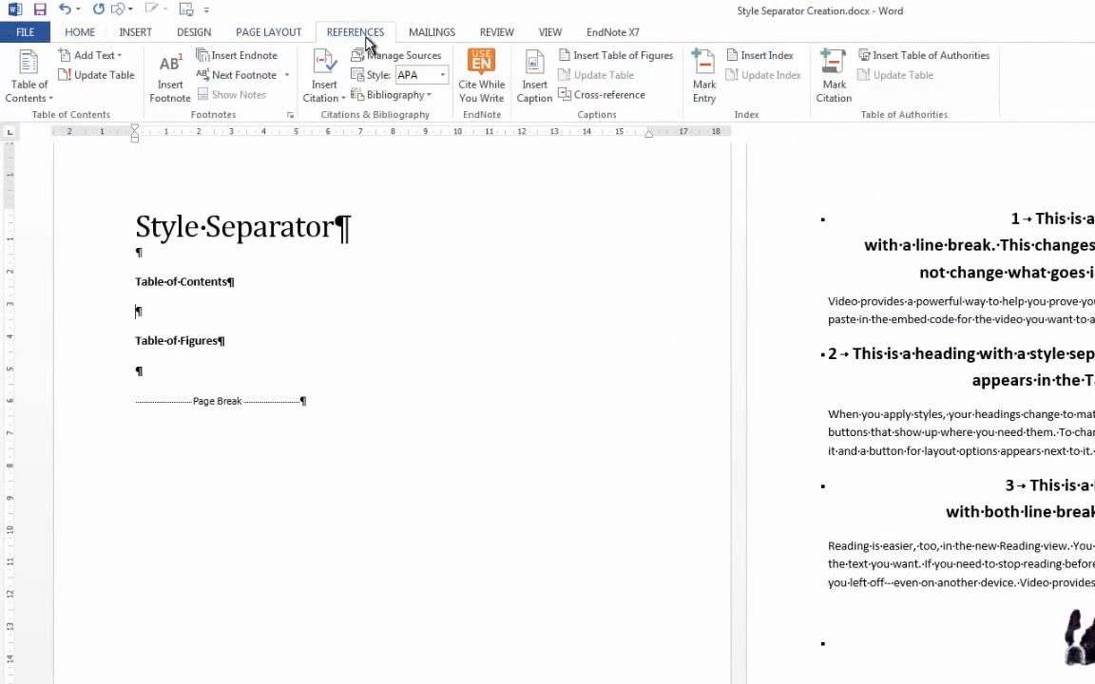
left_click(28, 76)
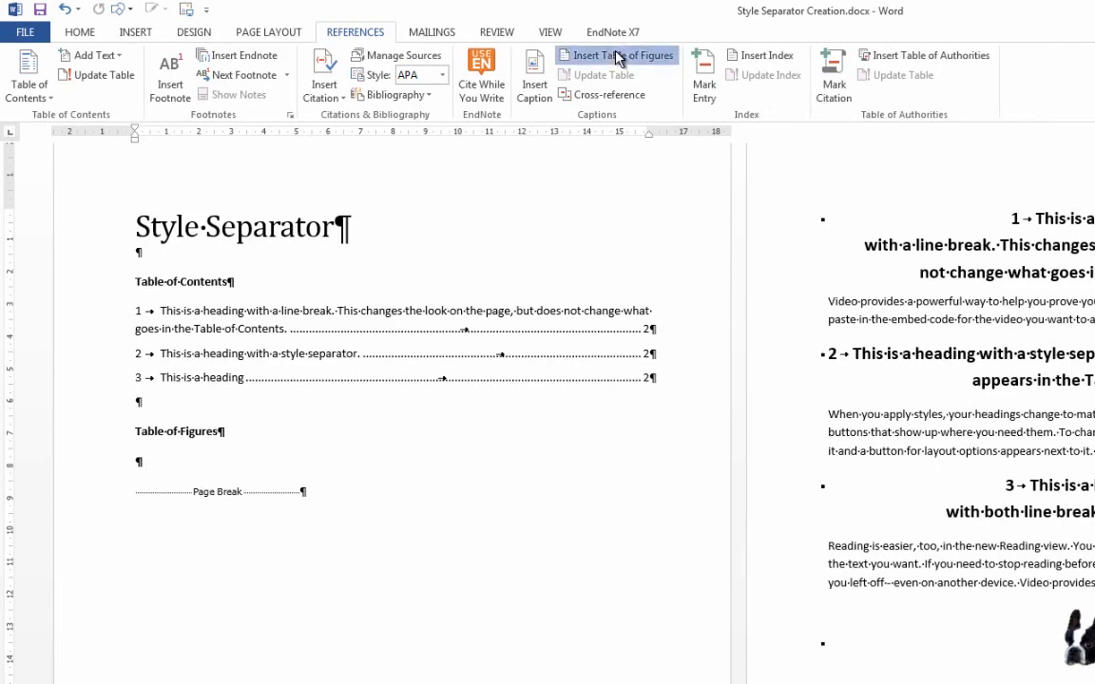
left_click(616, 54)
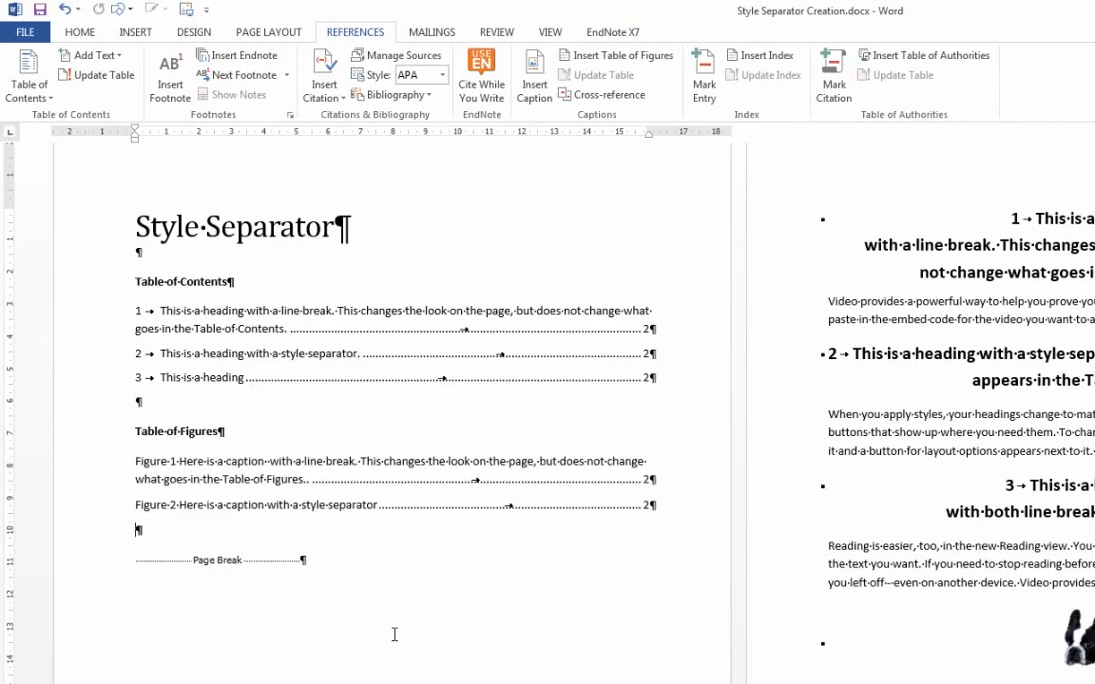
scroll("down", 3)
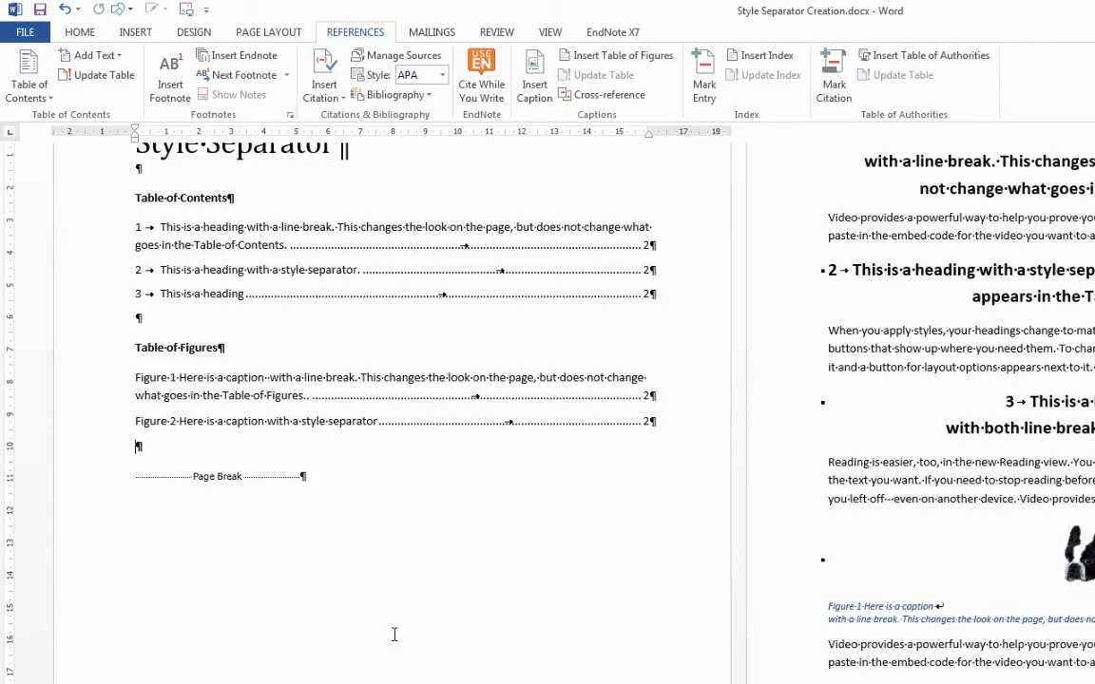